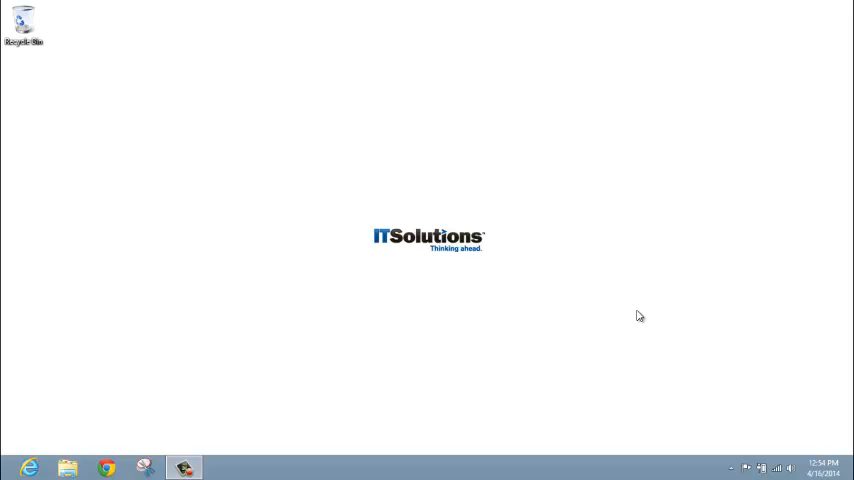
{"action": "mouse_move", "coordinate": [831, 426]}
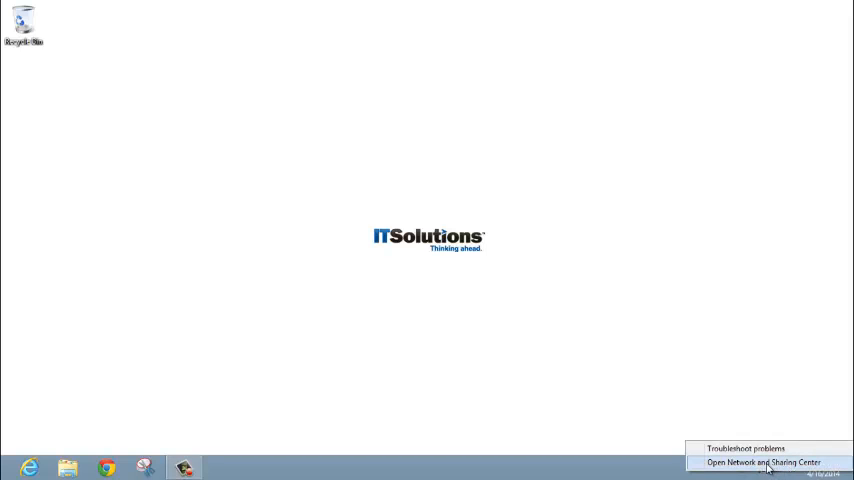
- Open the Network and Sharing Center from the network tray icon's menu
{"action": "left_click", "coordinate": [763, 459]}
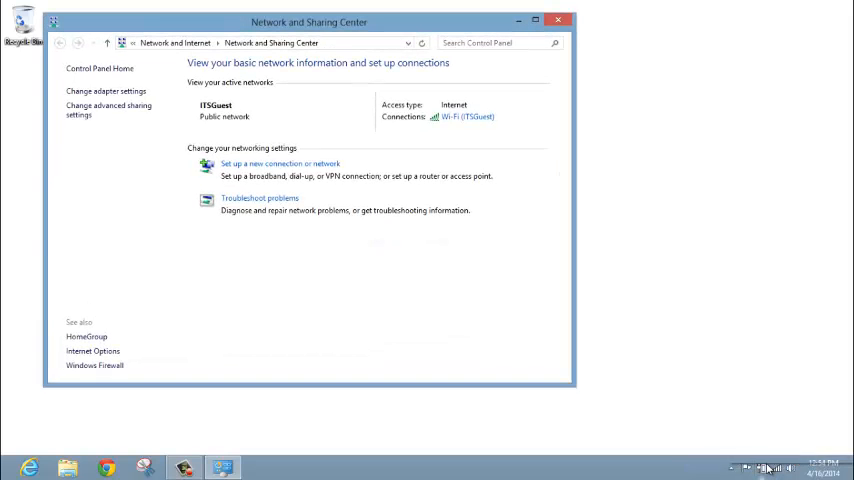
{"action": "mouse_move", "coordinate": [493, 319]}
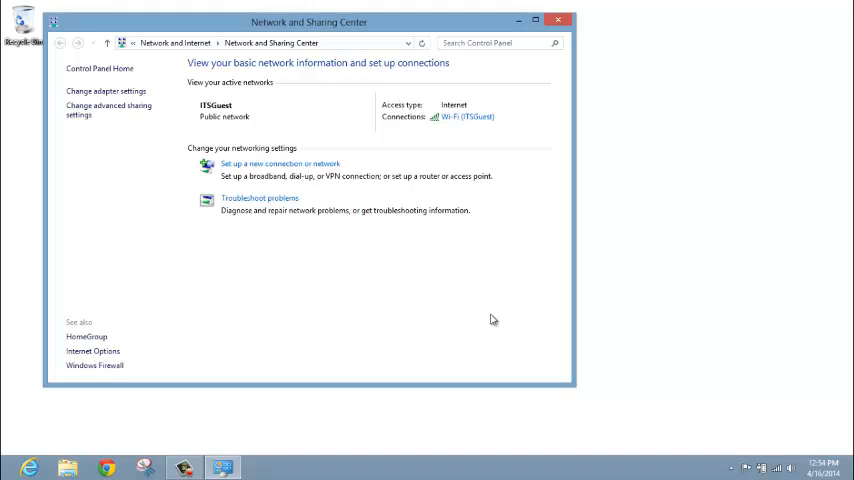
{"action": "mouse_move", "coordinate": [297, 167]}
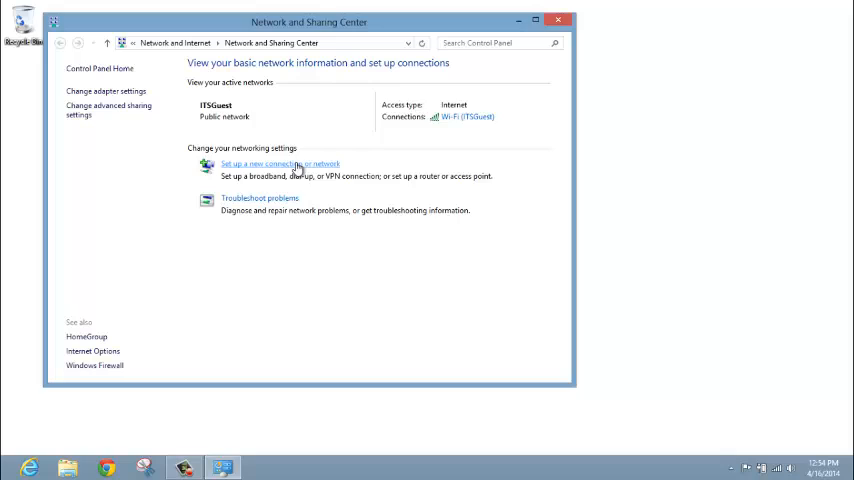
- Start a new 'Connect to a workplace' connection in the setup wizard
{"action": "left_click", "coordinate": [280, 164]}
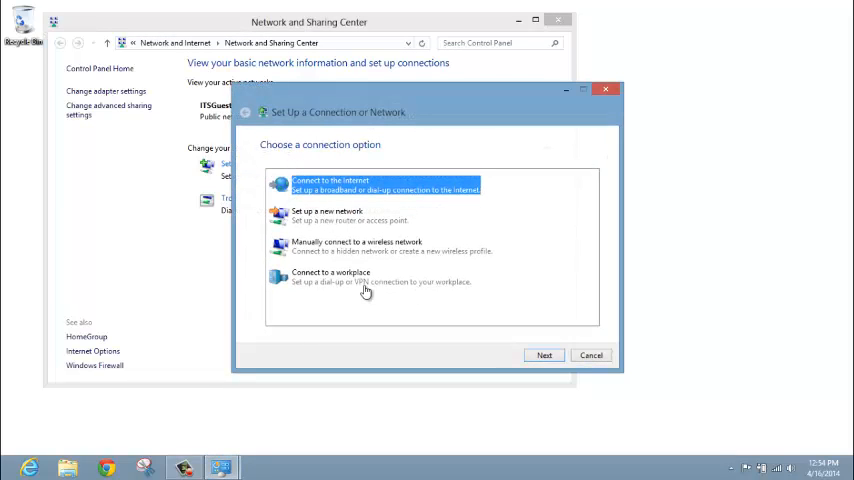
{"action": "mouse_move", "coordinate": [342, 284]}
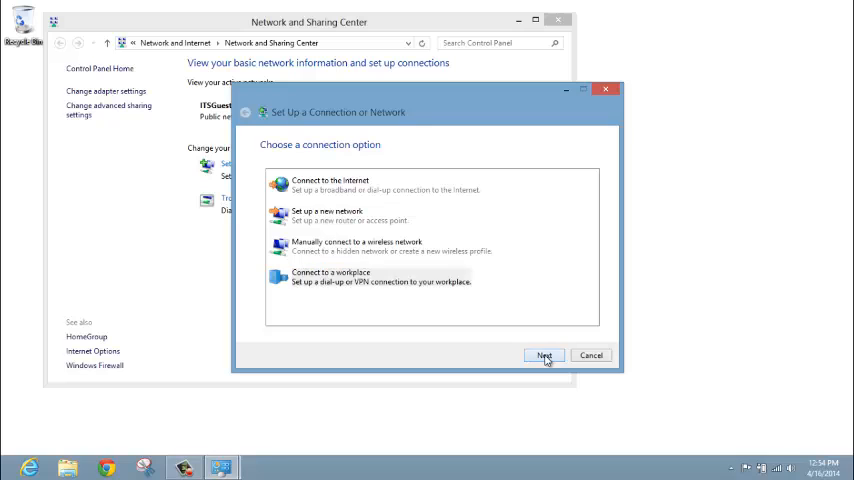
{"action": "left_click", "coordinate": [541, 355]}
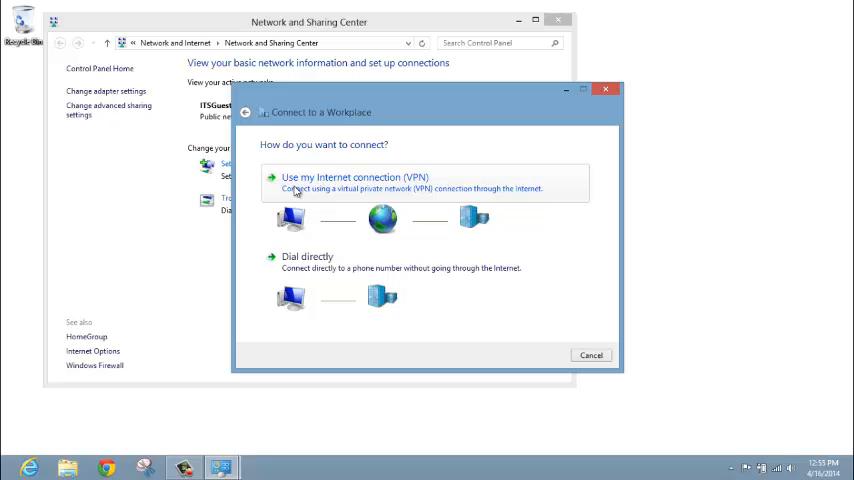
- Create the IT Solutions VPN to nearcloud.itsolutions-inc.com without remembering credentials
{"action": "left_click", "coordinate": [354, 181]}
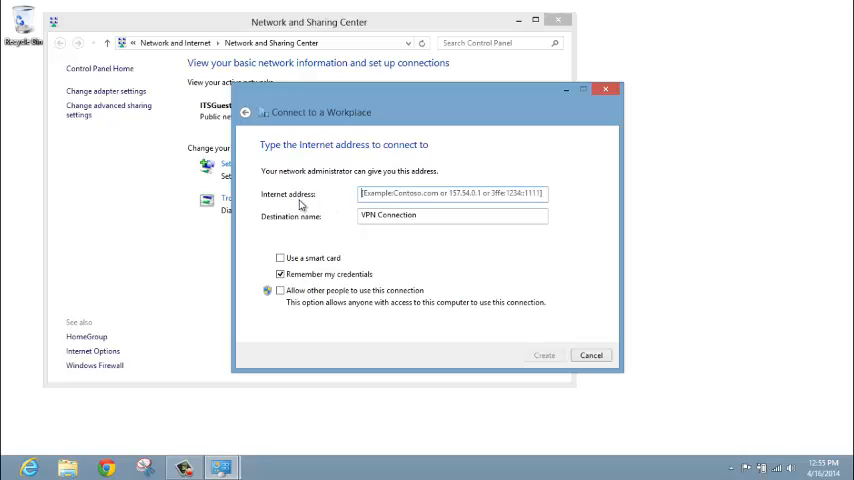
{"action": "type", "text": "nearcloud.itsolutions-inc.com"}
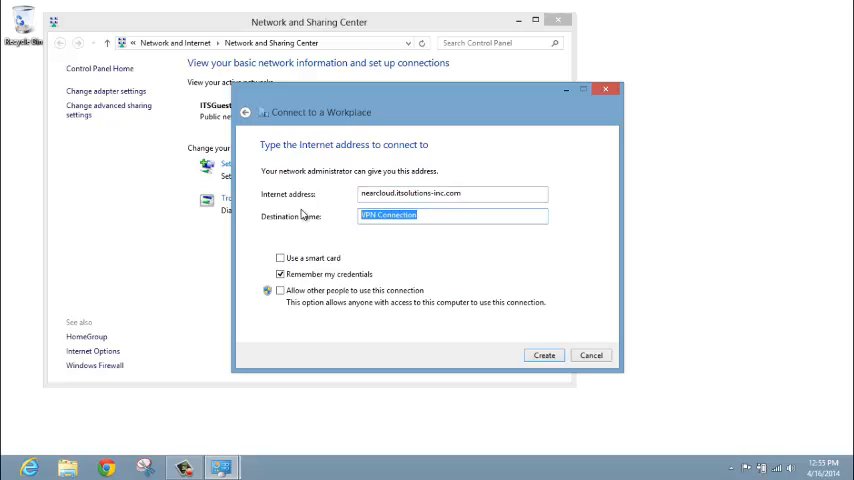
{"action": "type", "text": "IT Solutions"}
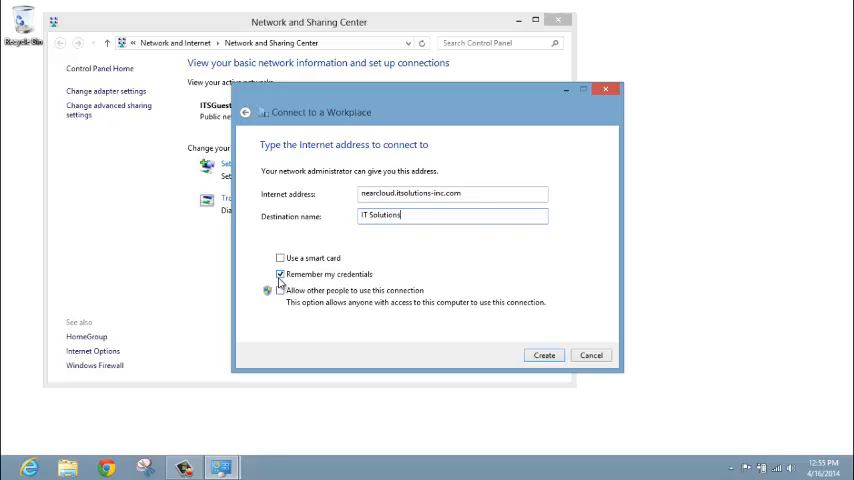
{"action": "left_click", "coordinate": [280, 274]}
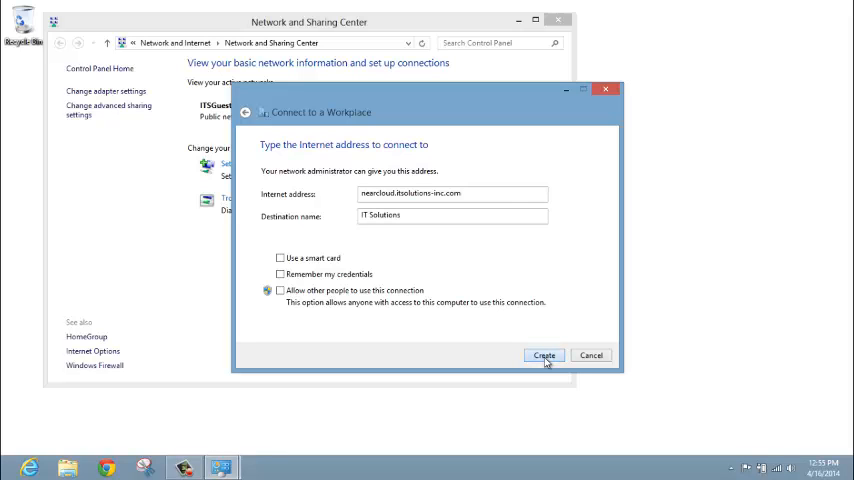
{"action": "left_click", "coordinate": [544, 355]}
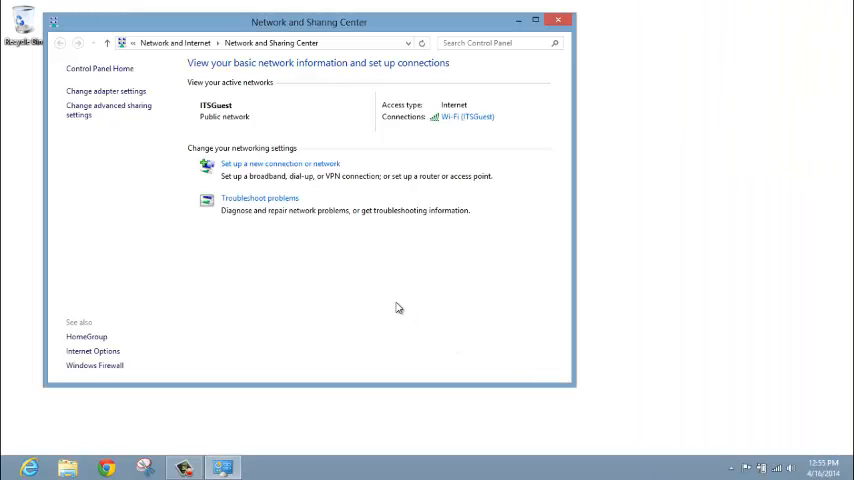
{"action": "mouse_move", "coordinate": [100, 94]}
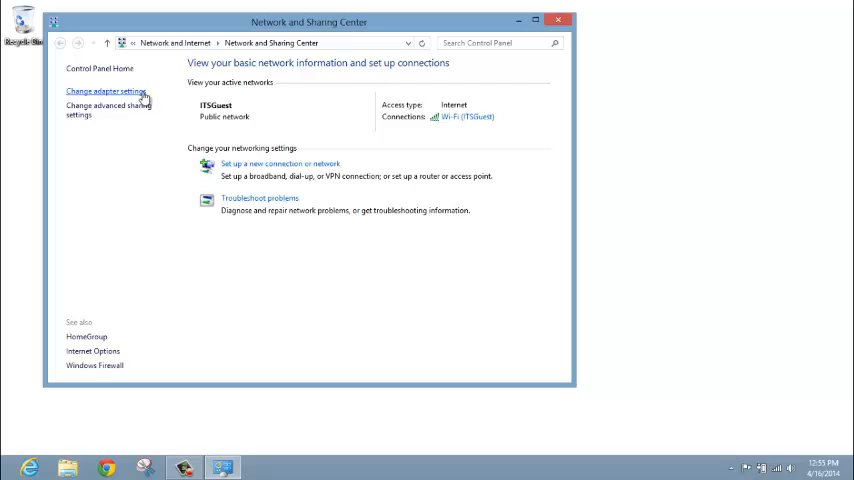
- Choose Create Shortcut for the IT Solutions connection in Network Connections
{"action": "left_click", "coordinate": [97, 92]}
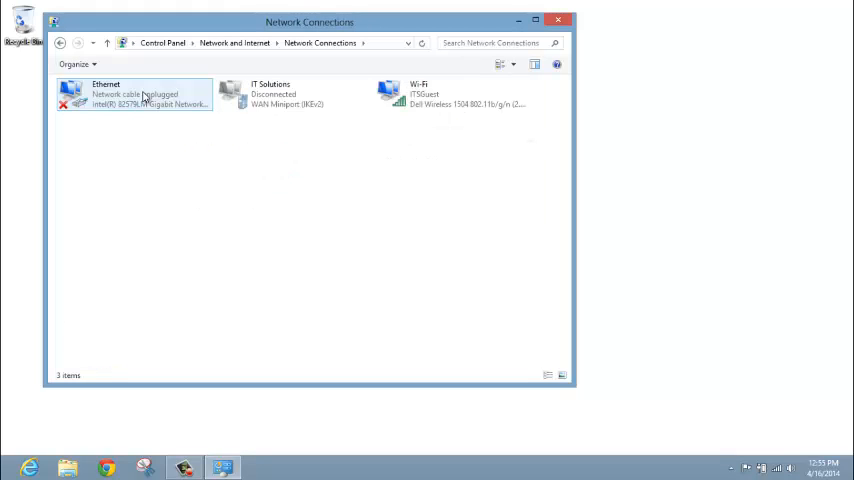
{"action": "left_click", "coordinate": [290, 97]}
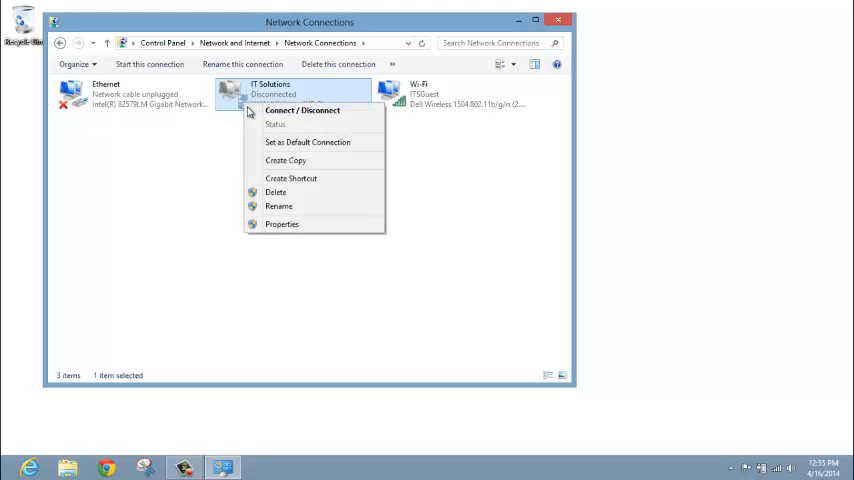
{"action": "mouse_move", "coordinate": [309, 179]}
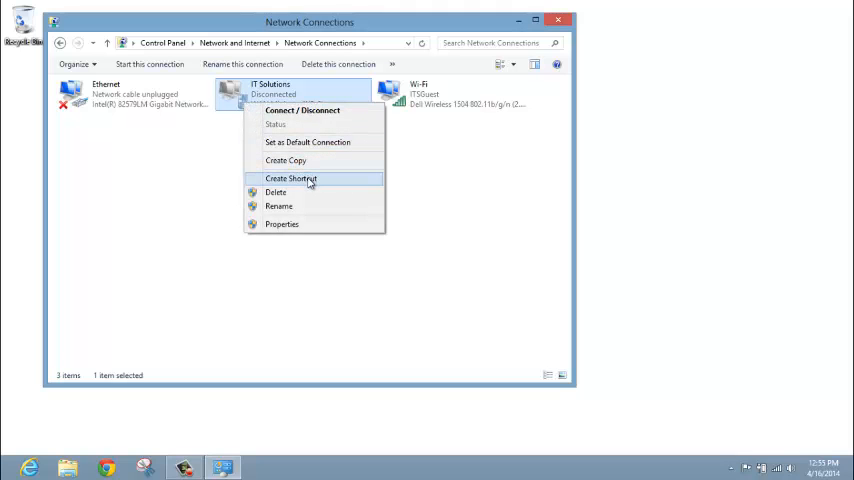
{"action": "left_click", "coordinate": [290, 178]}
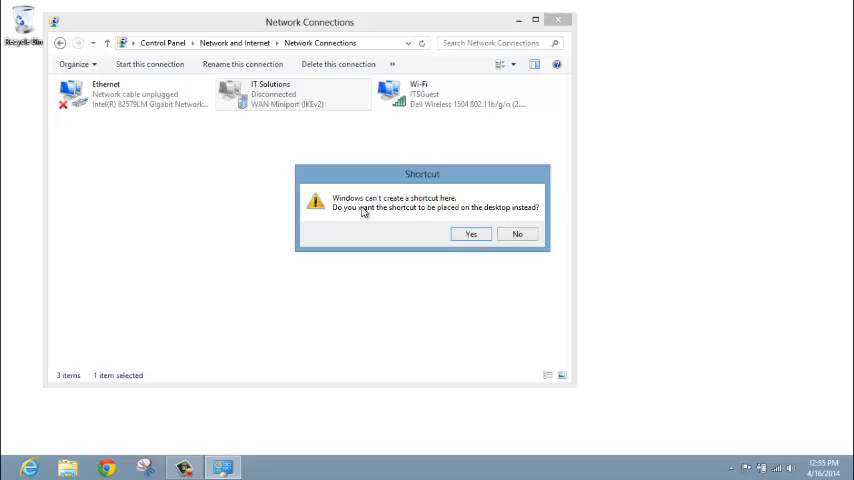
{"action": "mouse_move", "coordinate": [414, 207]}
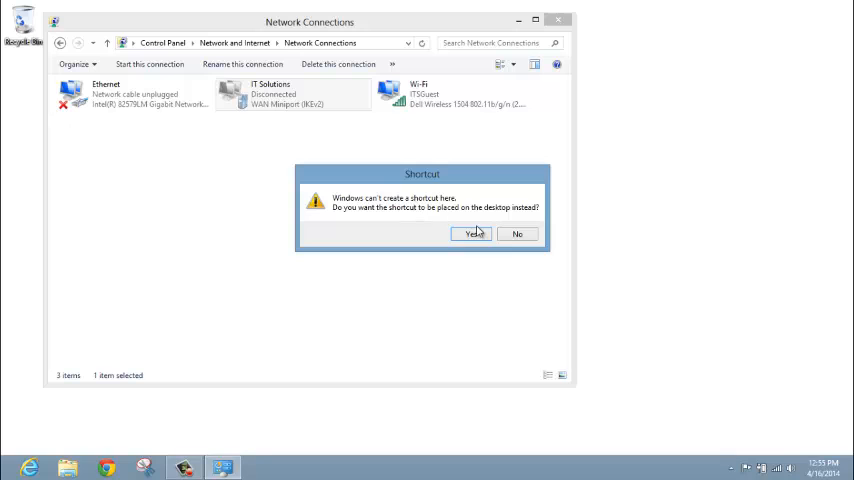
- Confirm the IT Solutions desktop shortcut and minimize Network Connections
{"action": "left_click", "coordinate": [470, 233]}
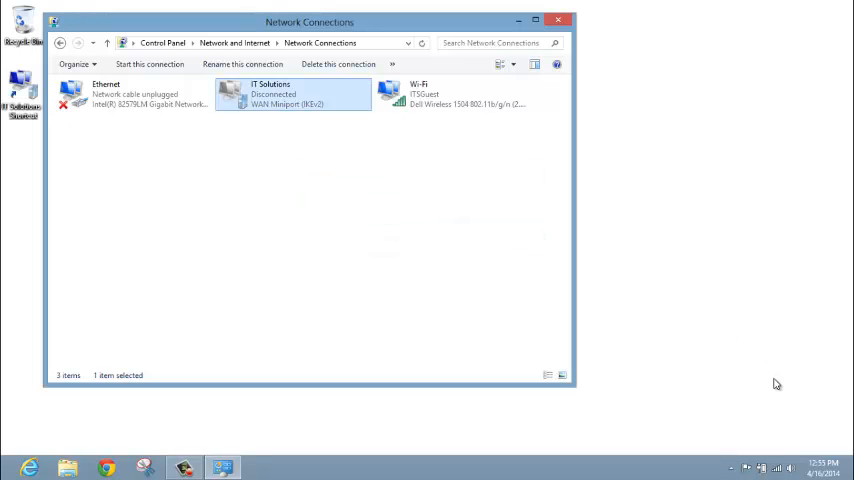
{"action": "left_click", "coordinate": [563, 19]}
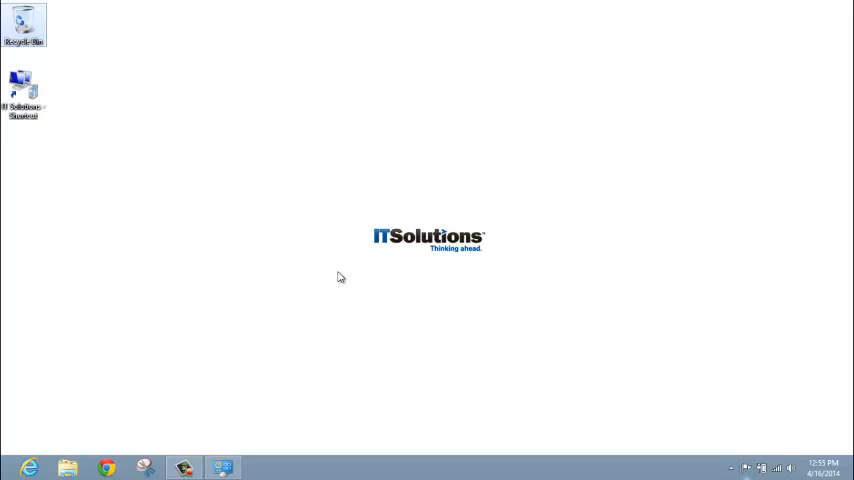
{"action": "mouse_move", "coordinate": [22, 98]}
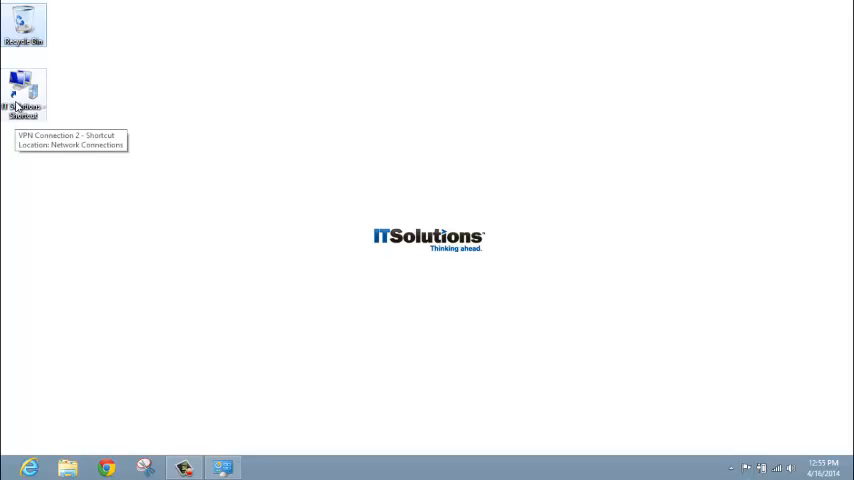
{"action": "mouse_move", "coordinate": [132, 249]}
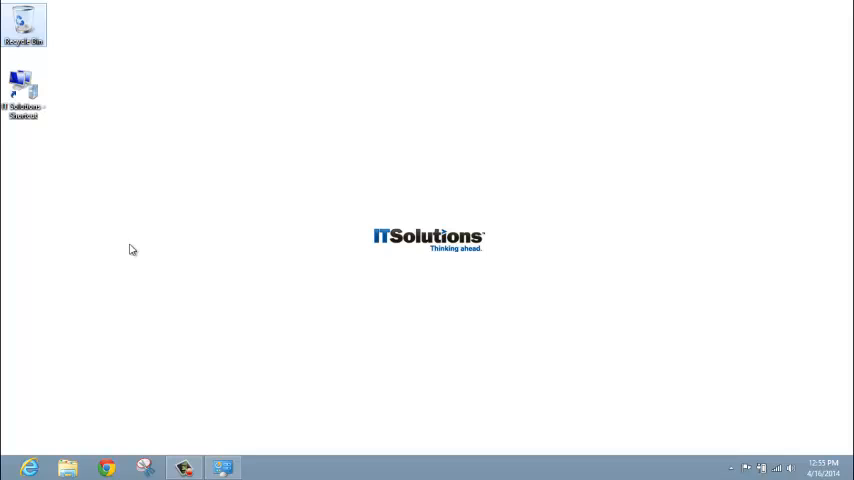